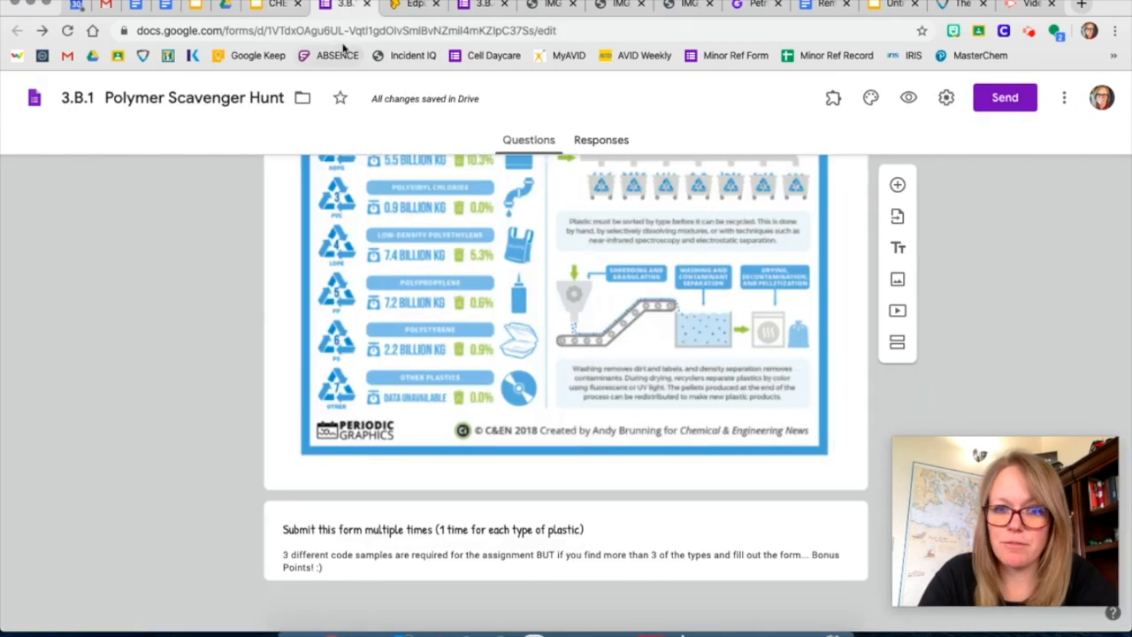
- Scroll down through the Polymer Scavenger Hunt form to review its questions
scroll("down", 3)
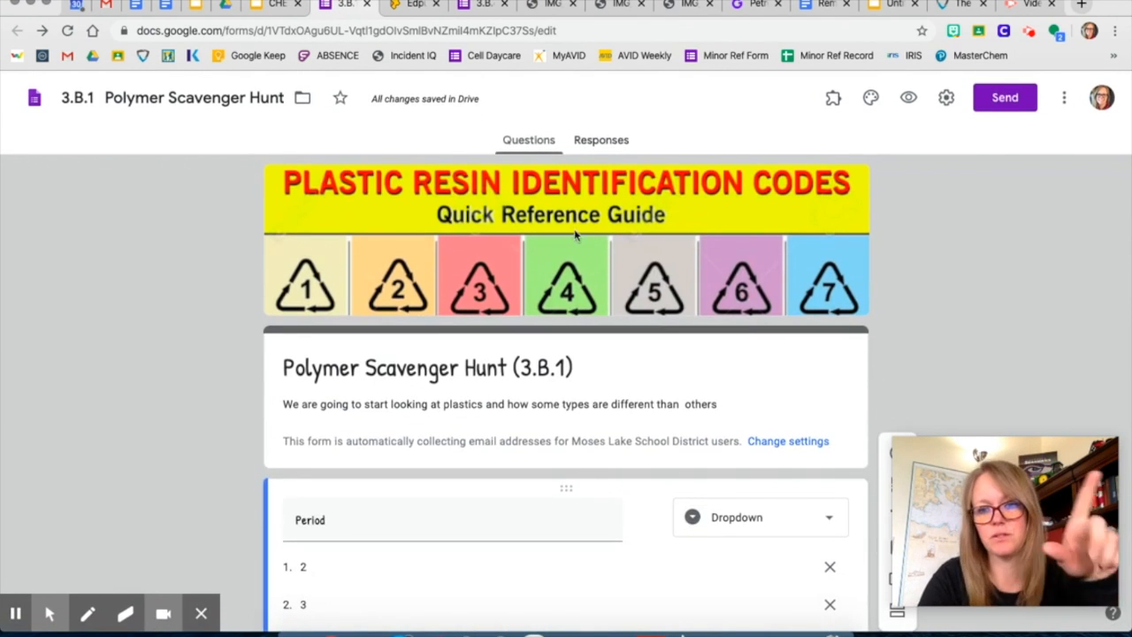
mouse_move(435, 275)
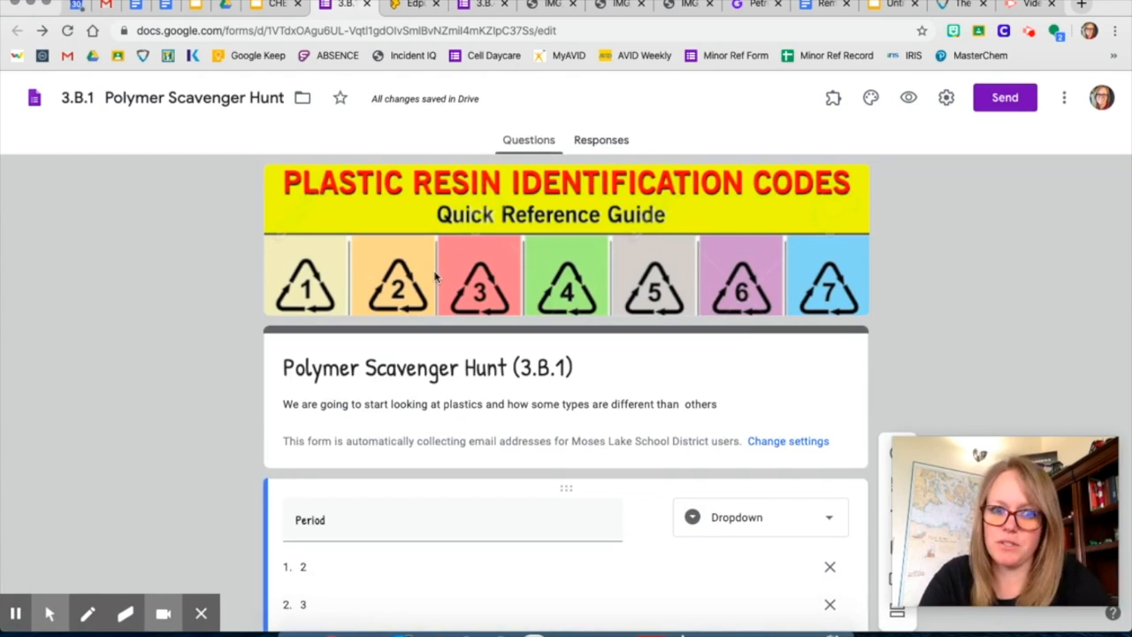
scroll("down", 3)
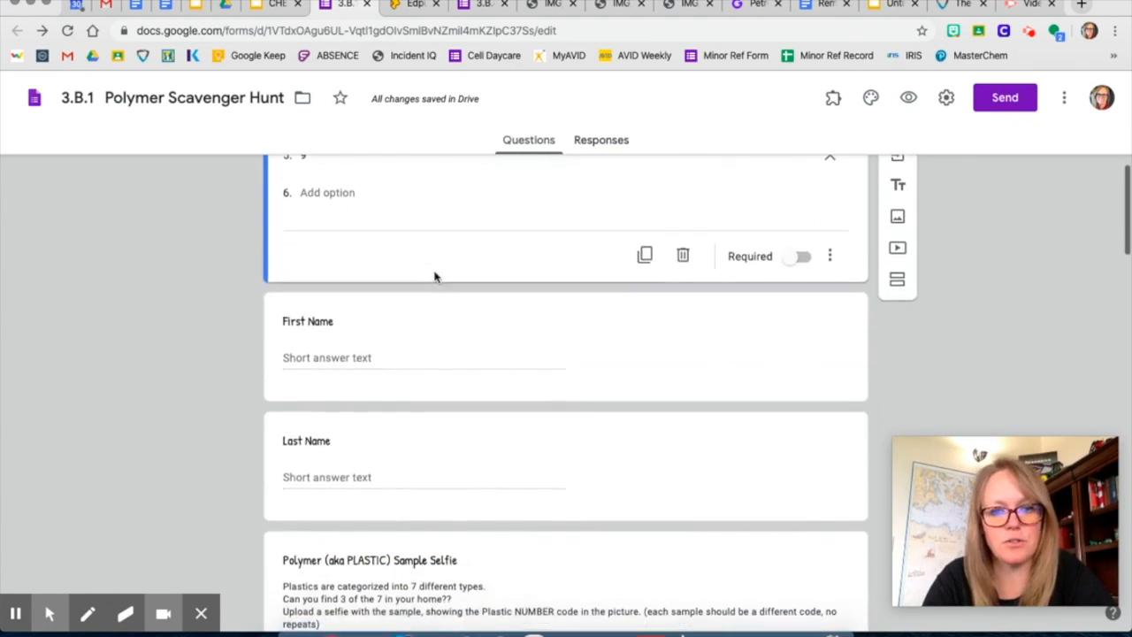
scroll("down", 3)
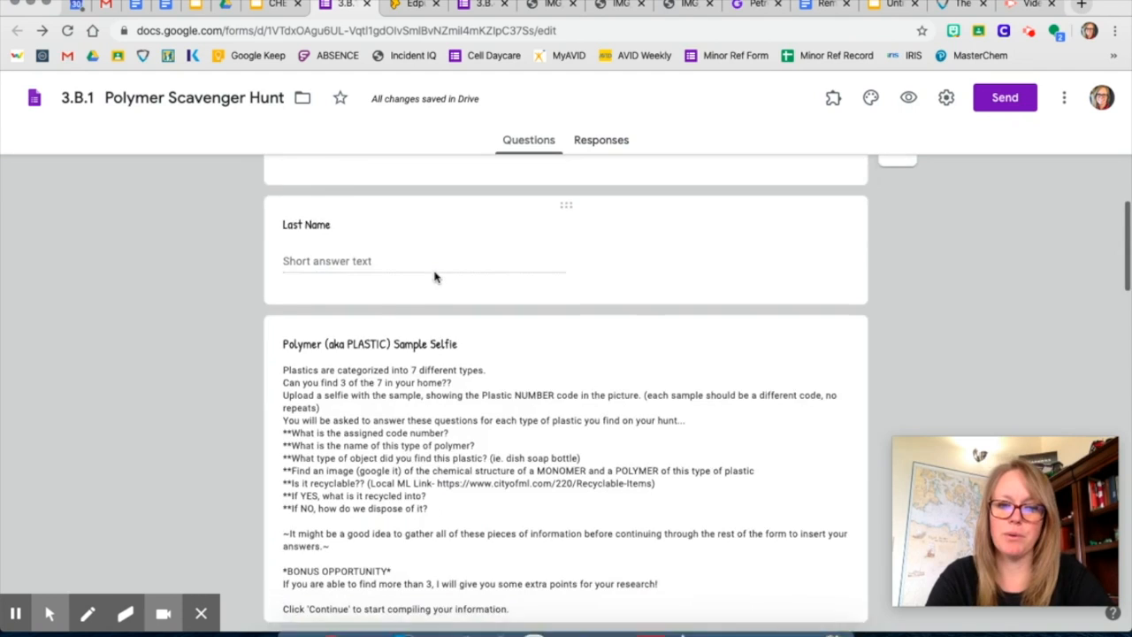
scroll("down", 3)
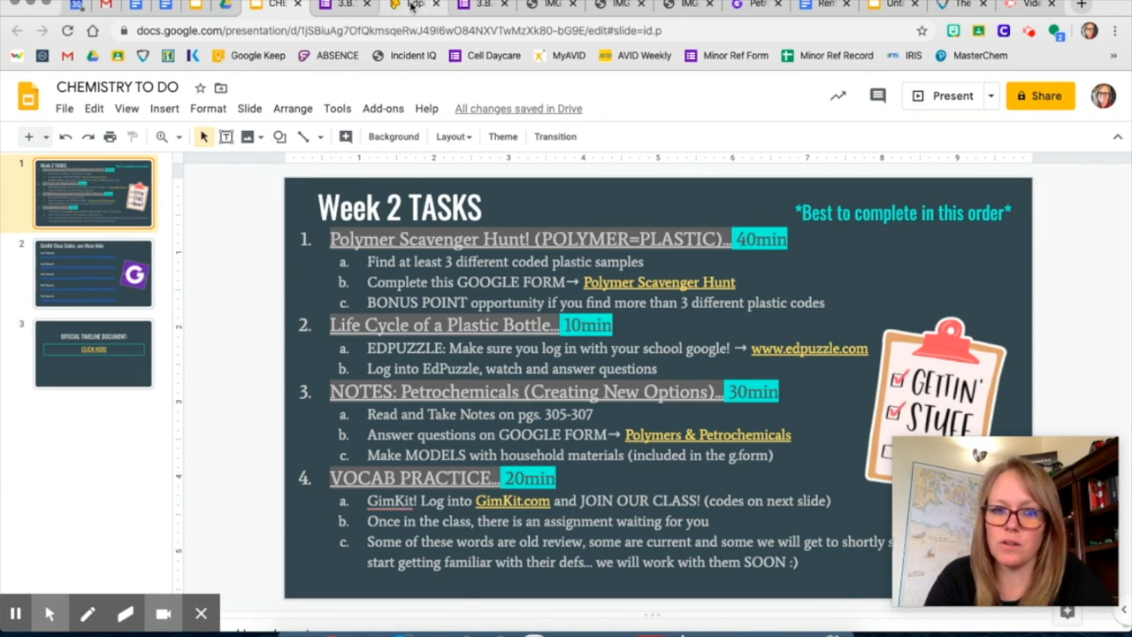
left_click(410, 7)
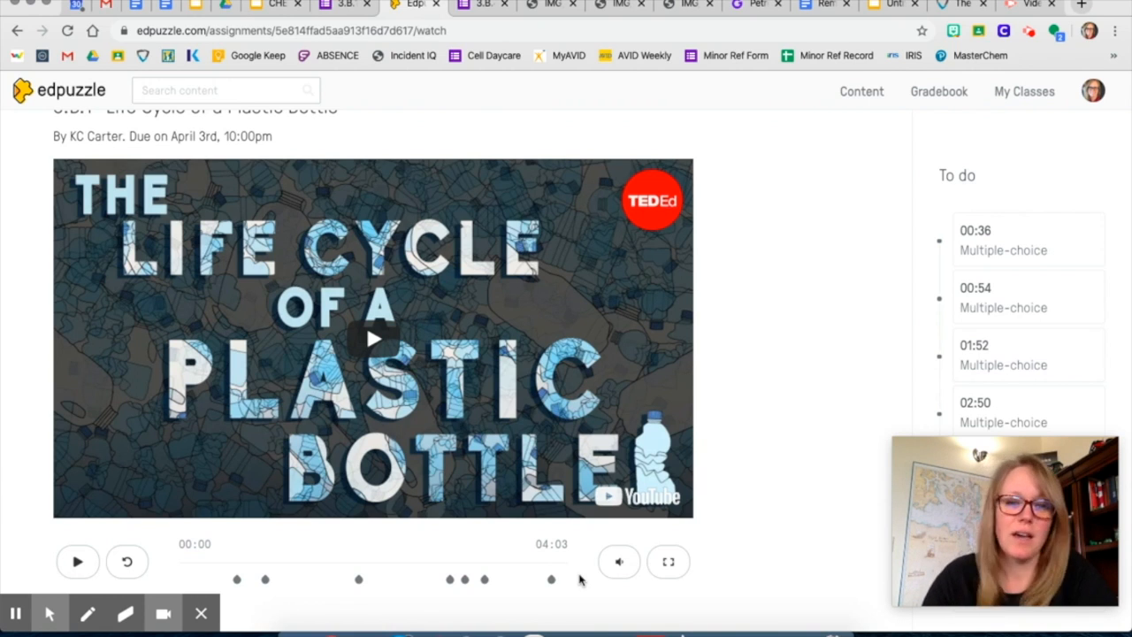
mouse_move(514, 146)
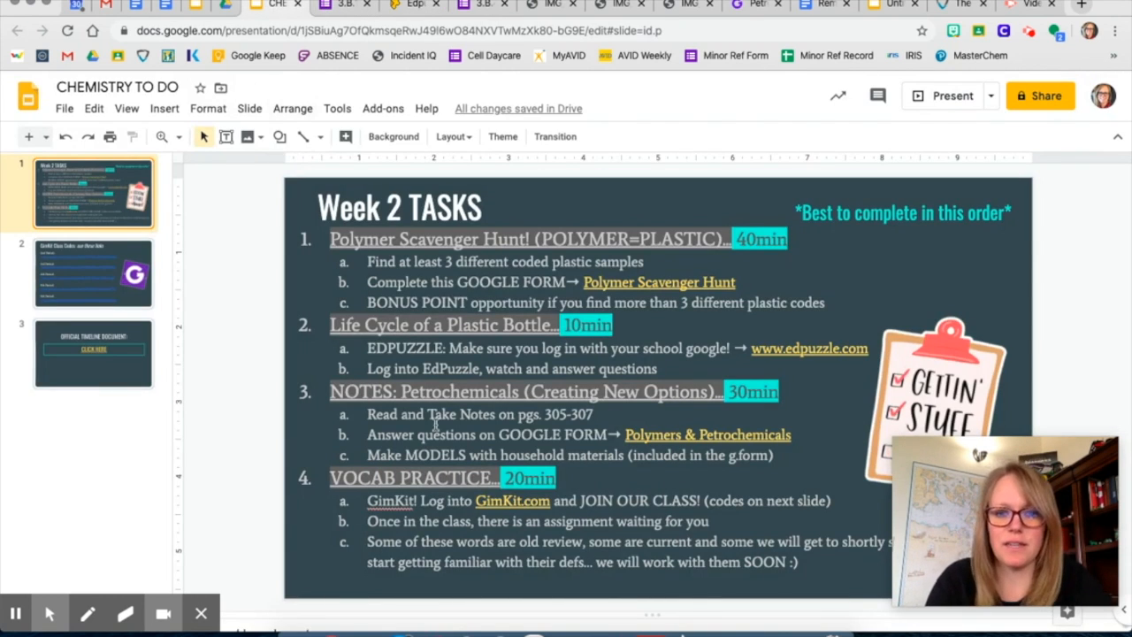
- Show the GimKit class codes slide, then move to the first slide thumbnail
left_click(92, 273)
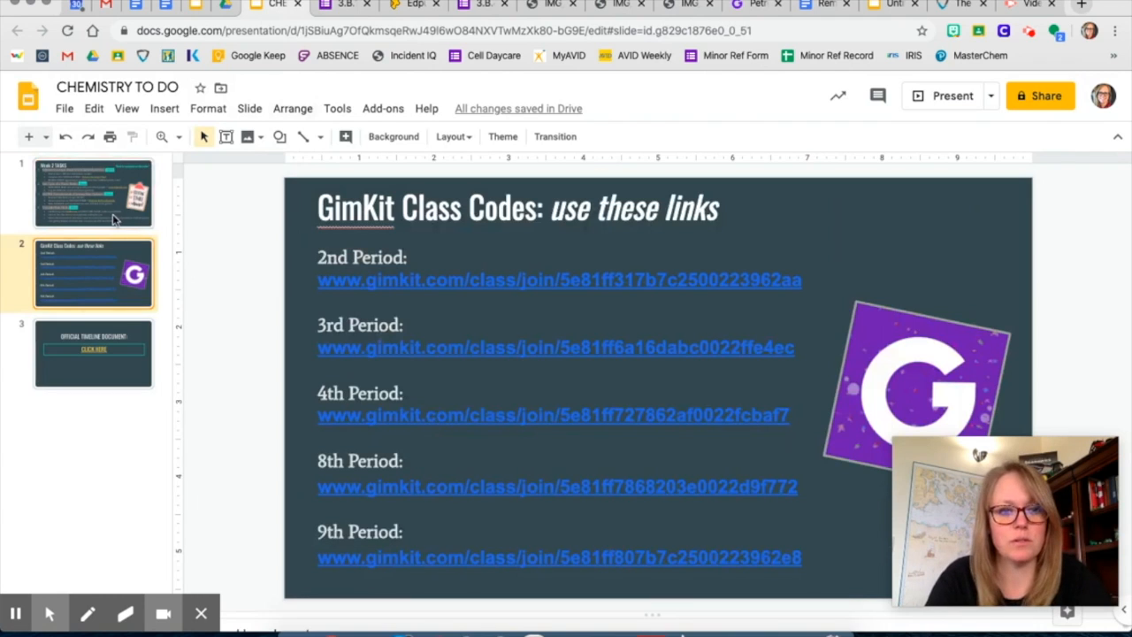
left_click(92, 192)
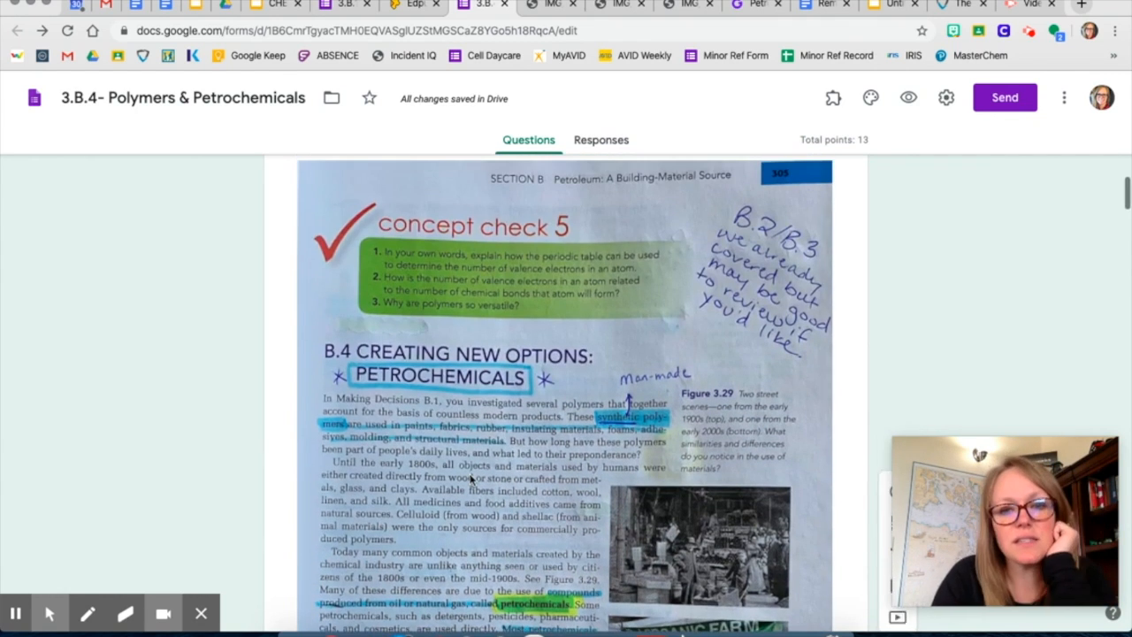
- Scroll through the 3.B.4 Petrochemicals textbook images and questions, then return to the CHEMISTRY TO DO slides
scroll("down", 3)
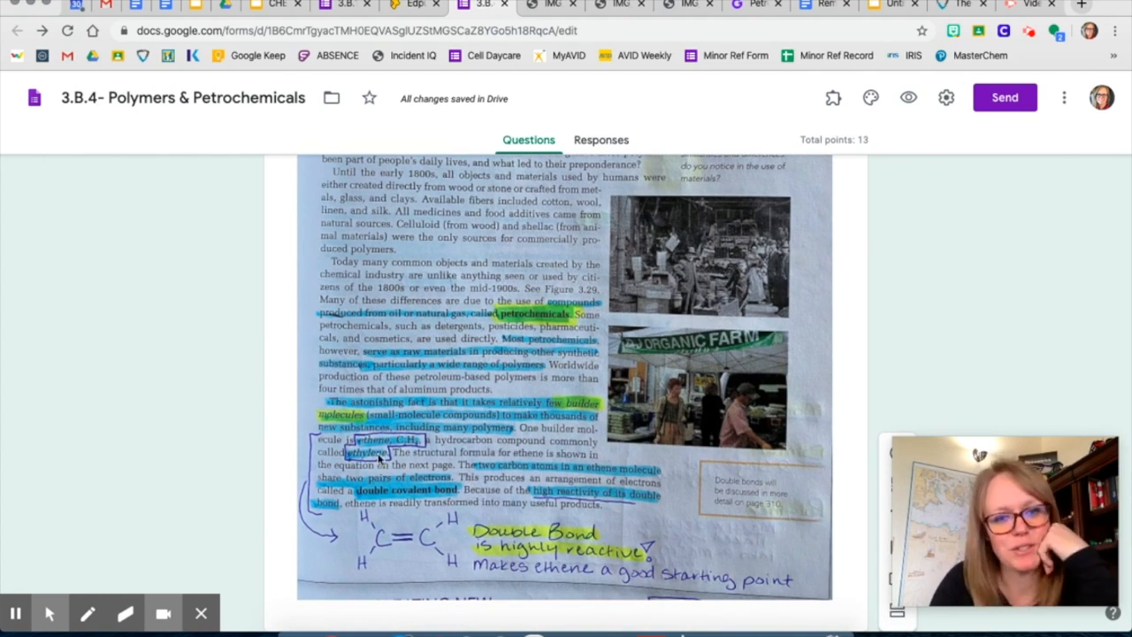
scroll("down", 3)
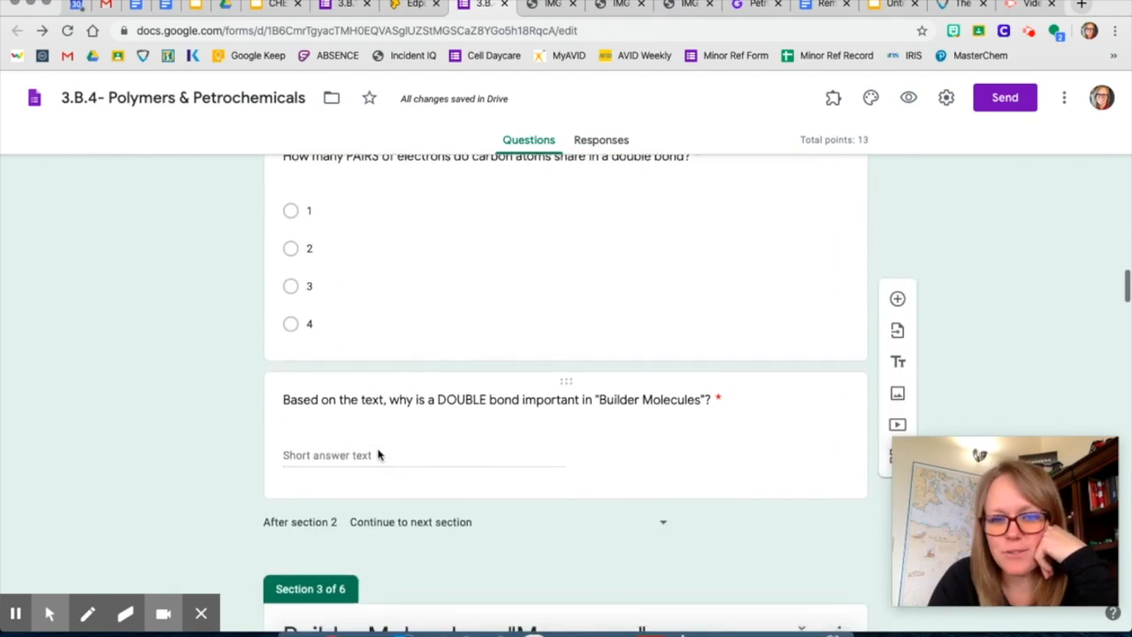
scroll("down", 3)
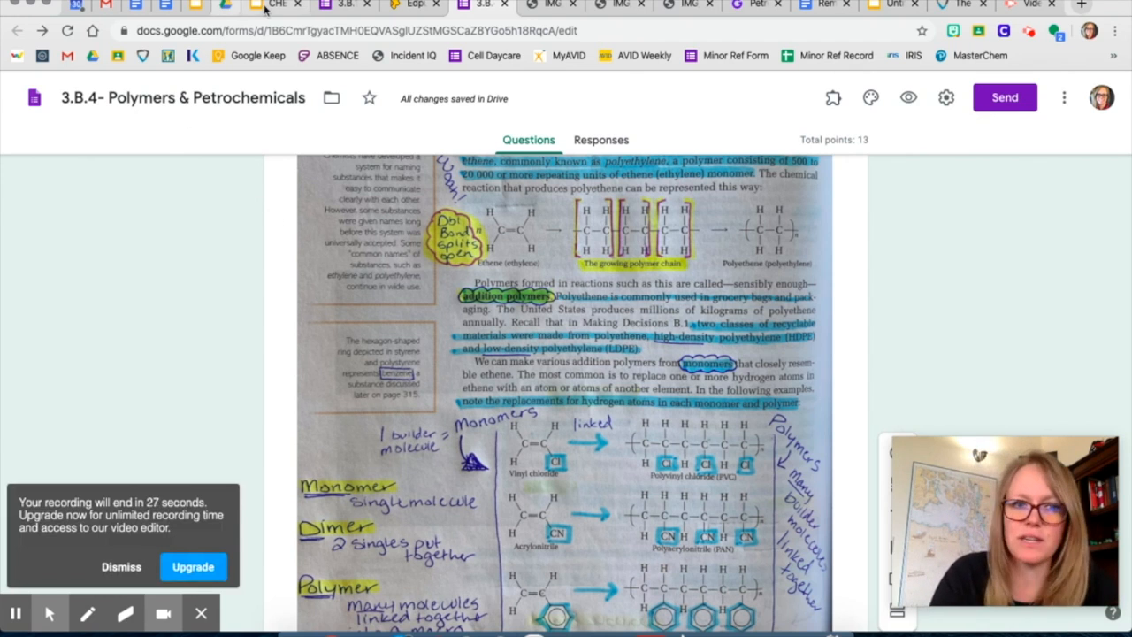
left_click(227, 7)
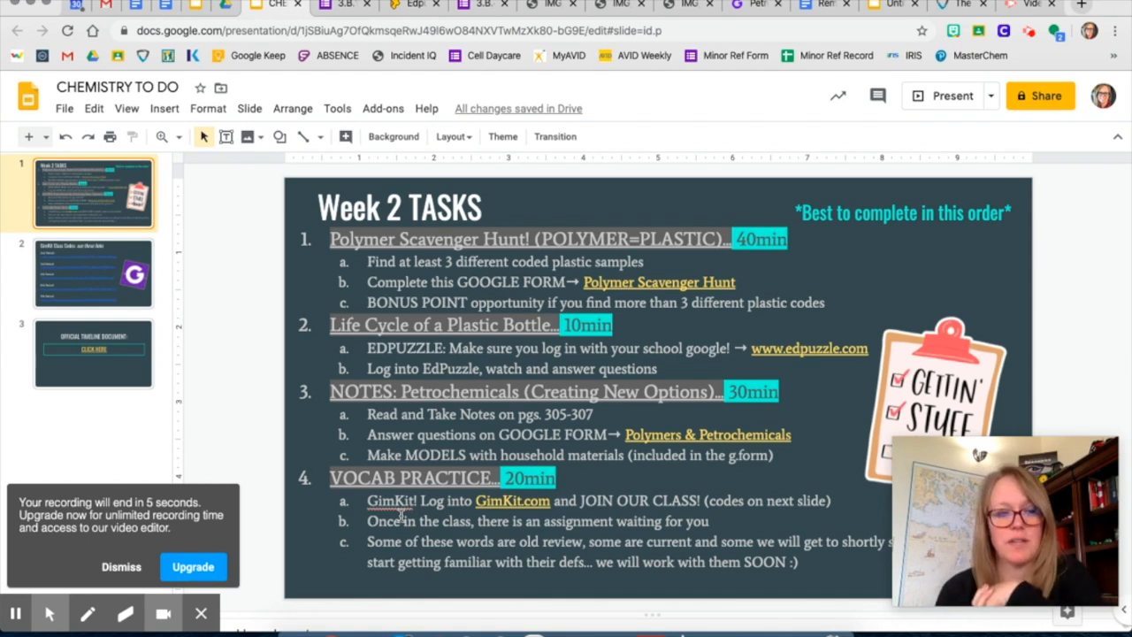
mouse_move(206, 439)
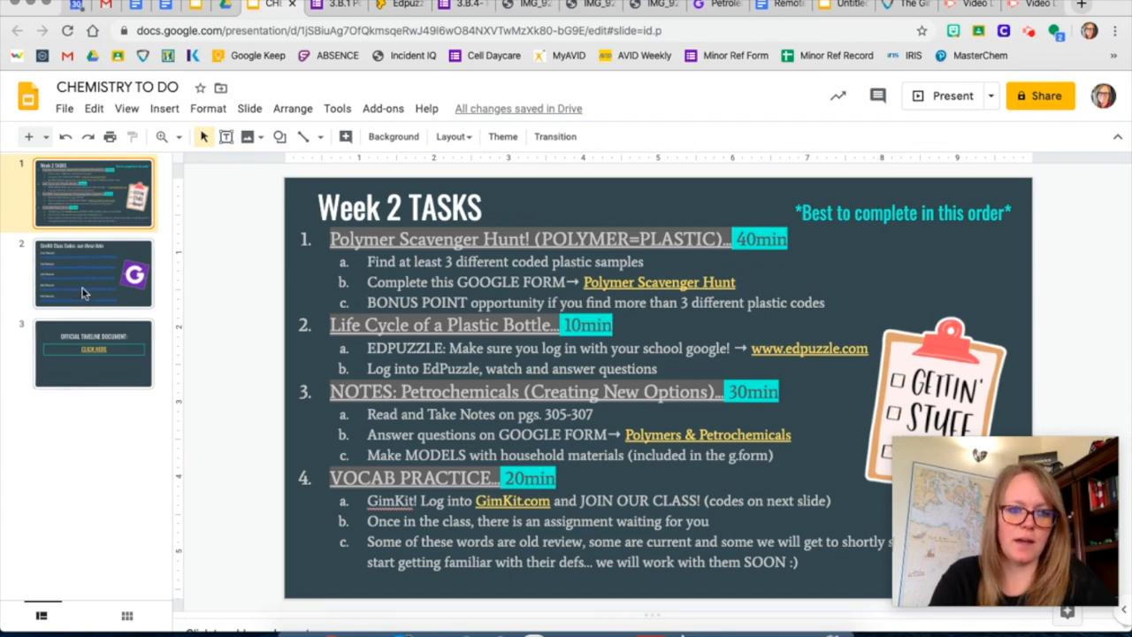
- Show the GimKit codes and Official Timeline slides, then open the Remote Learning CHEM Timeline document
left_click(91, 272)
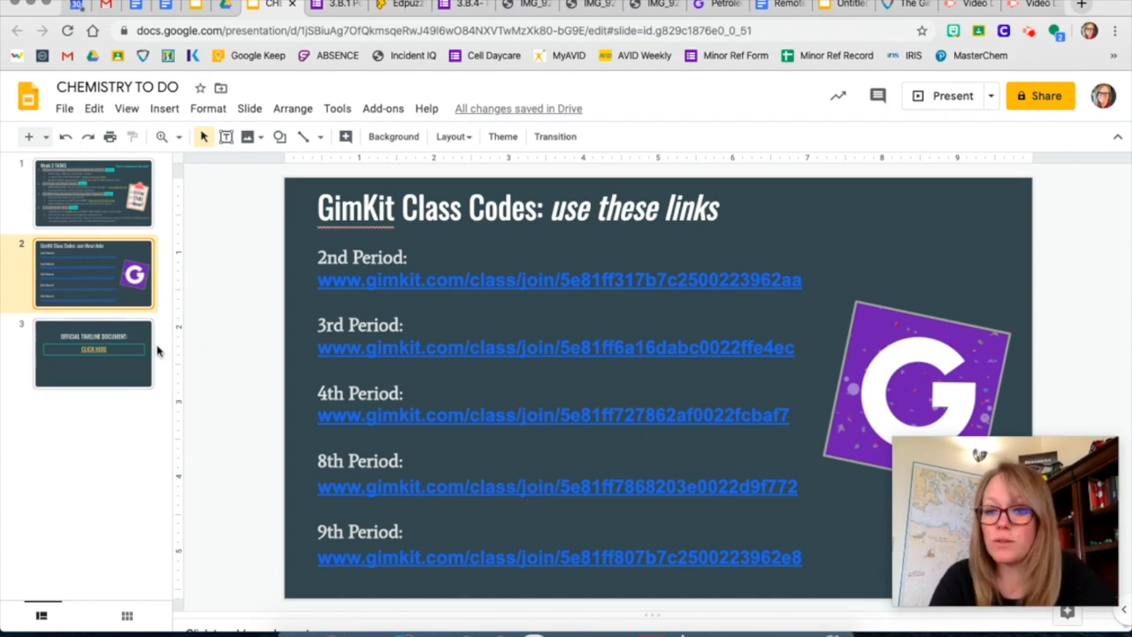
left_click(92, 353)
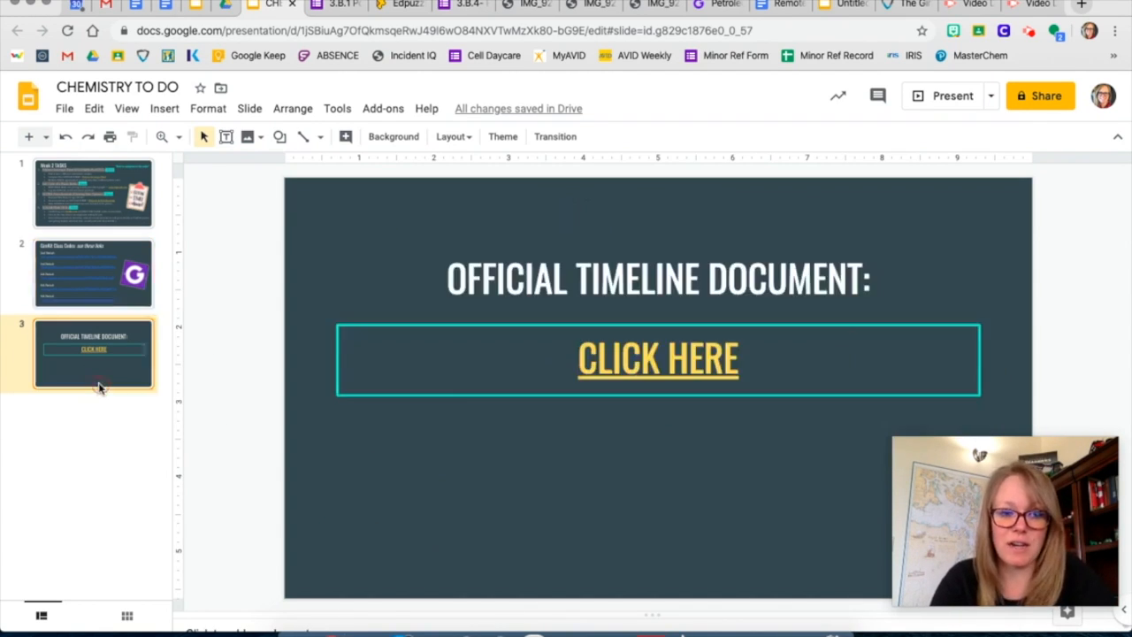
mouse_move(679, 410)
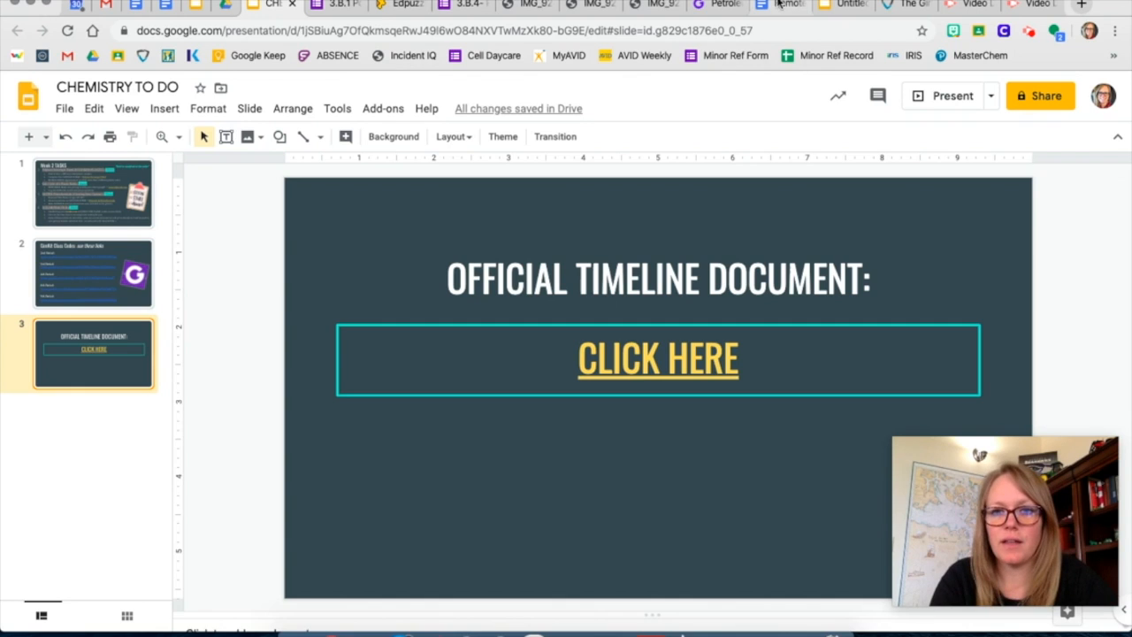
left_click(658, 359)
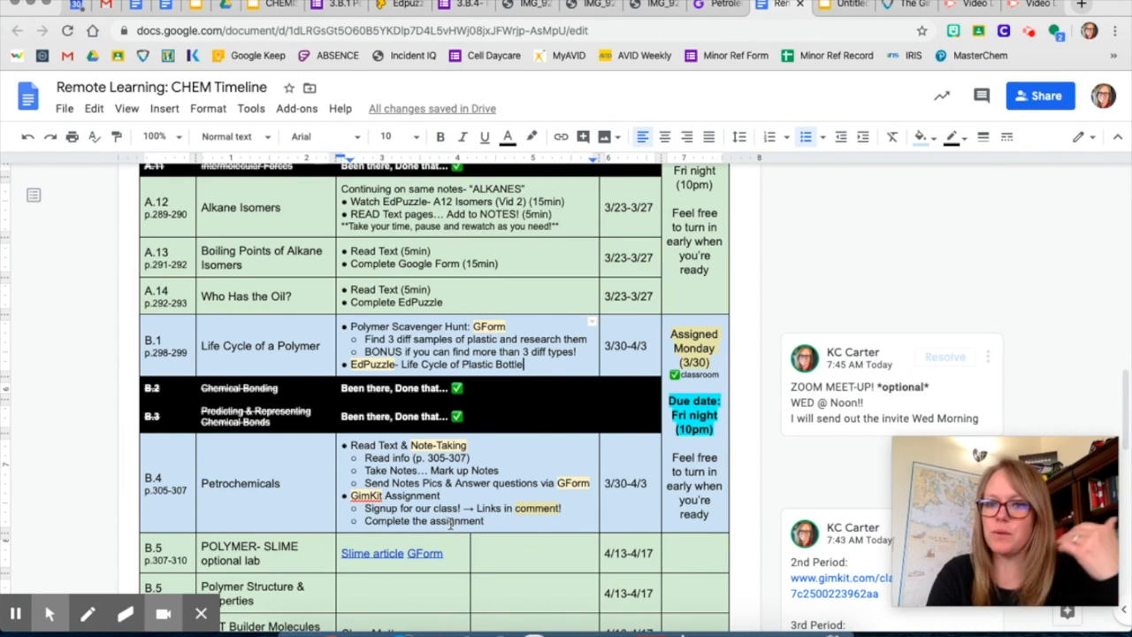
- Scroll the CHEM Timeline doc down to the B.4 and B.5 rows with their due dates
scroll("down", 3)
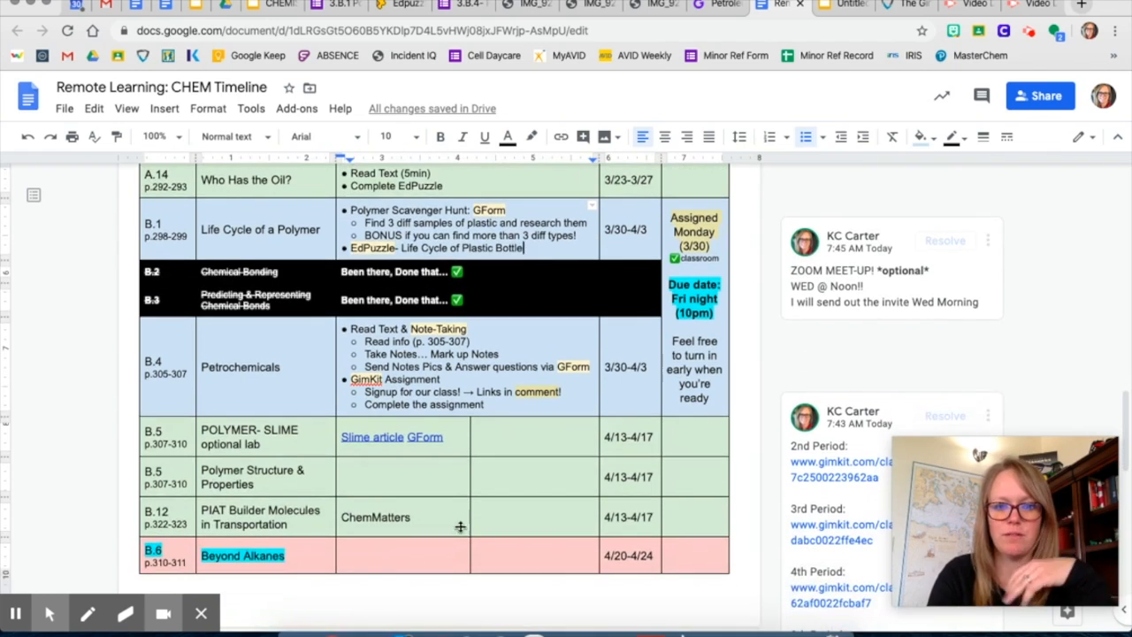